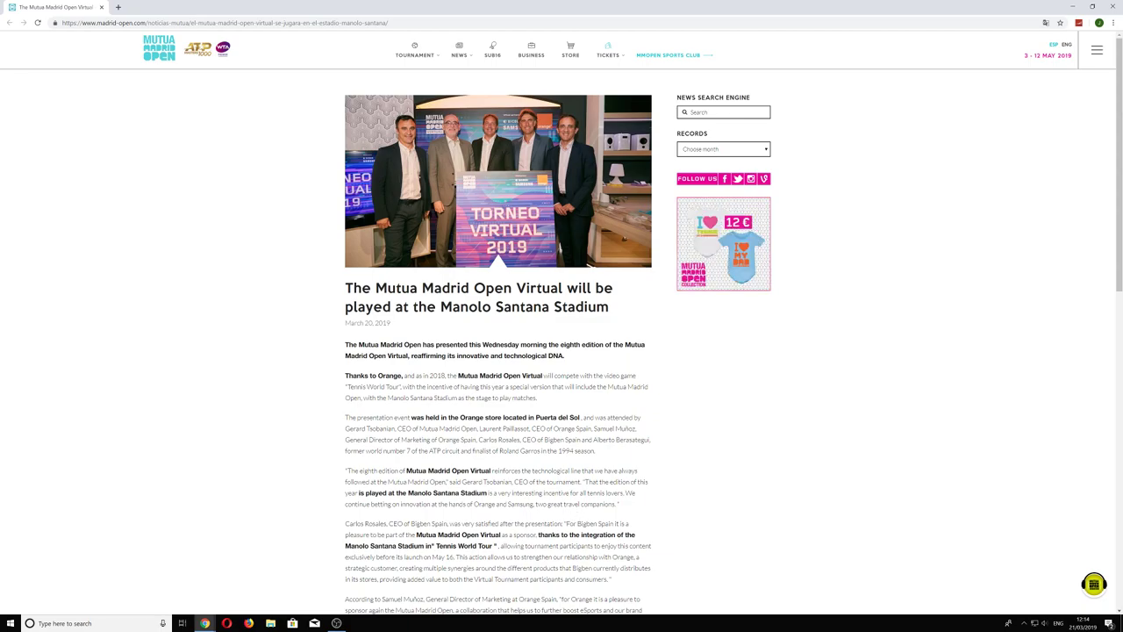
scroll("down", 3)
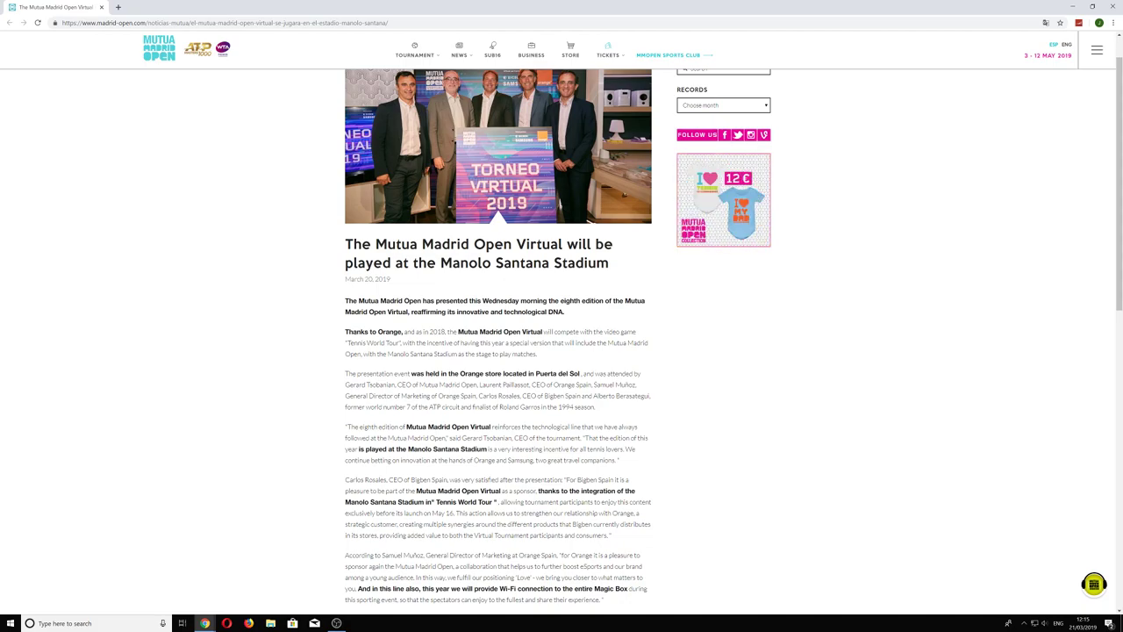
scroll("down", 3)
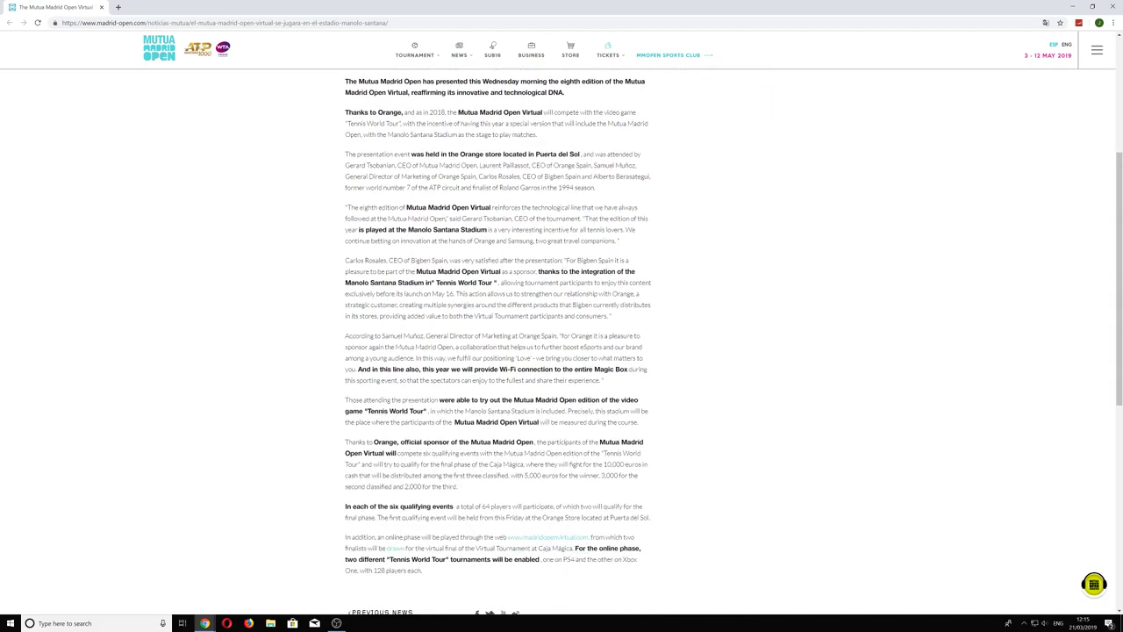